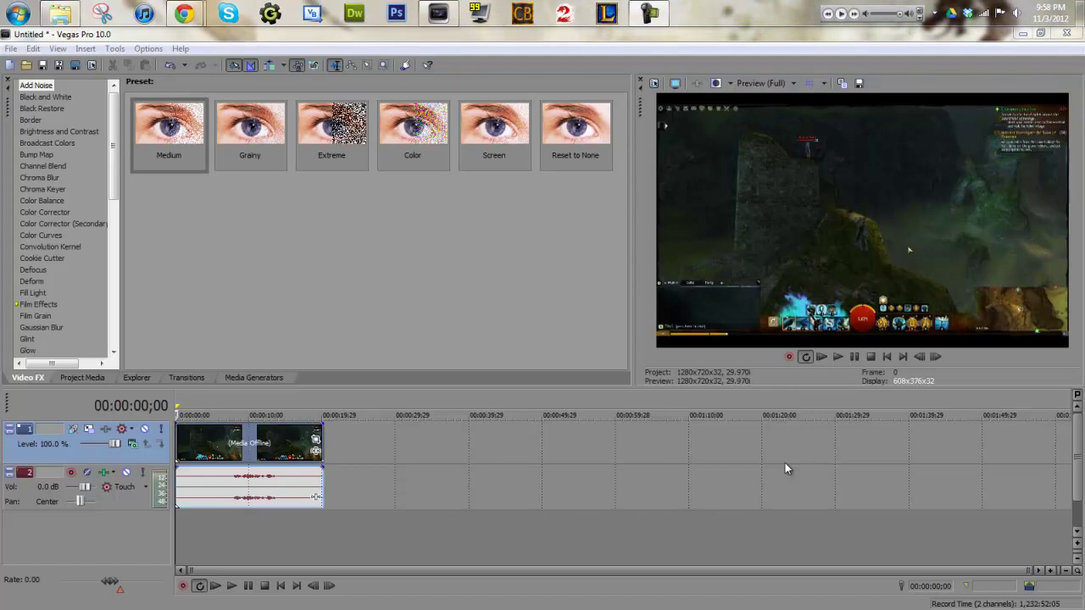
Bring up the context menu for the gameplay video event on the timeline
right_click(275, 441)
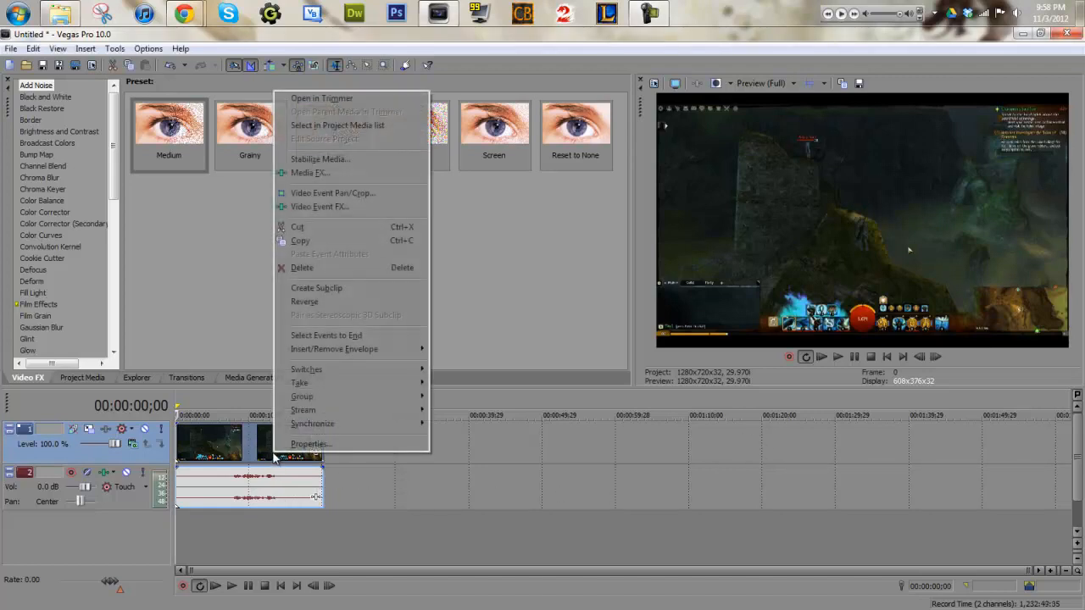
In the clip's Properties, set the undersample rate to 0.500 for 30 fps
click(310, 443)
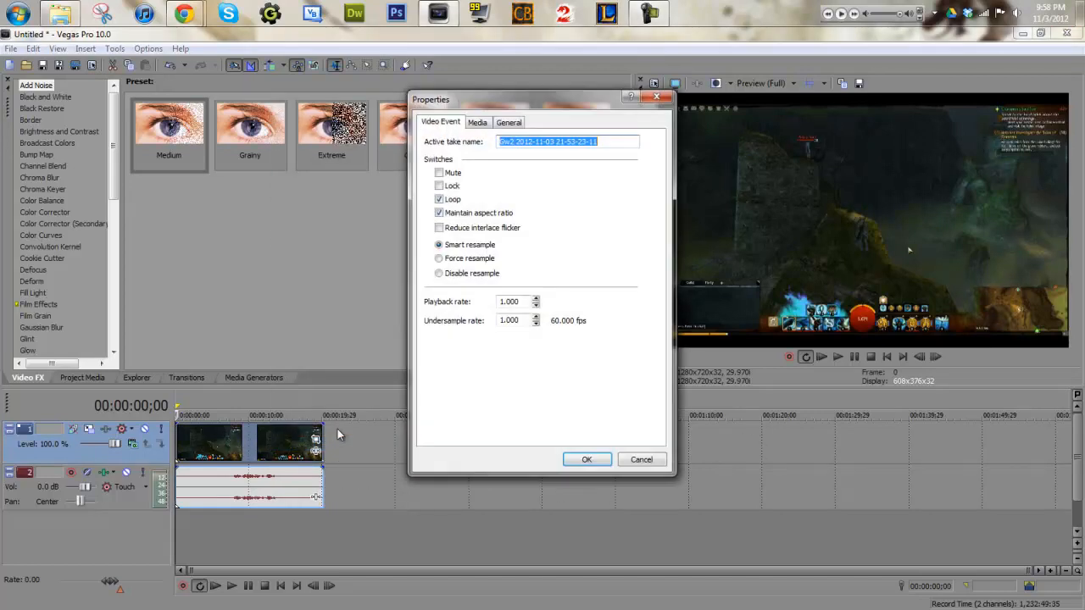
click(512, 321)
text(.5)
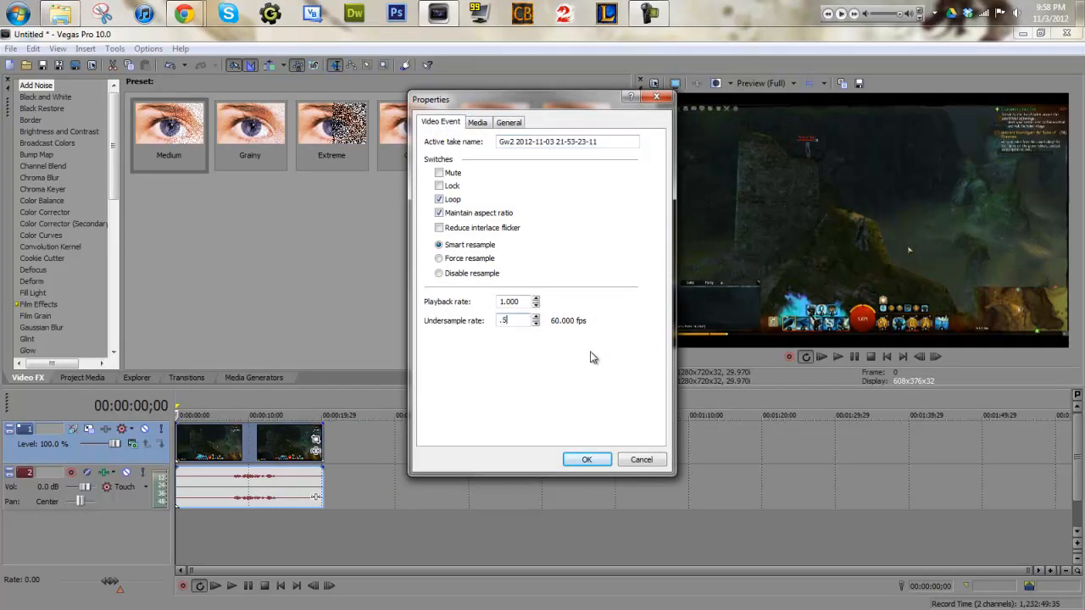
text(0.500)
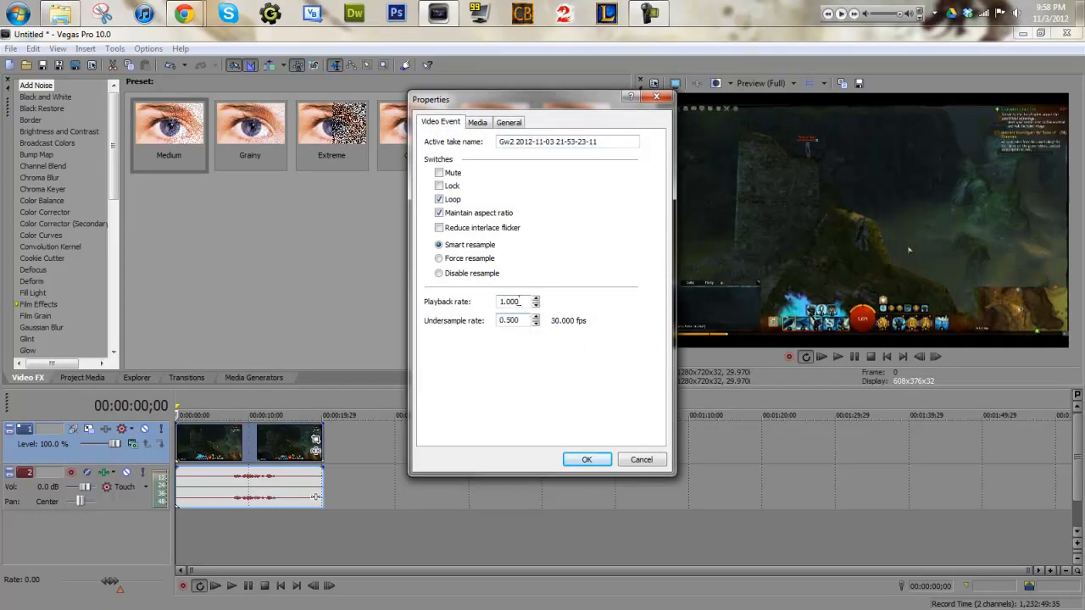